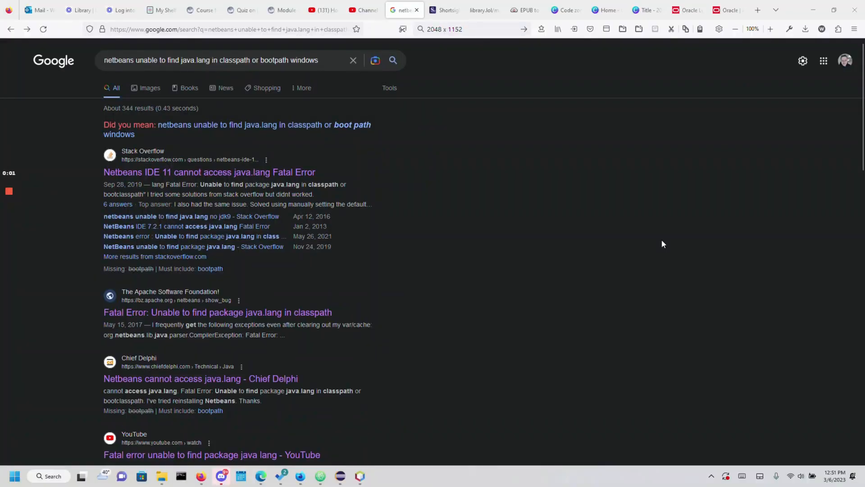
{"action": "mouse_move", "coordinate": [686, 260]}
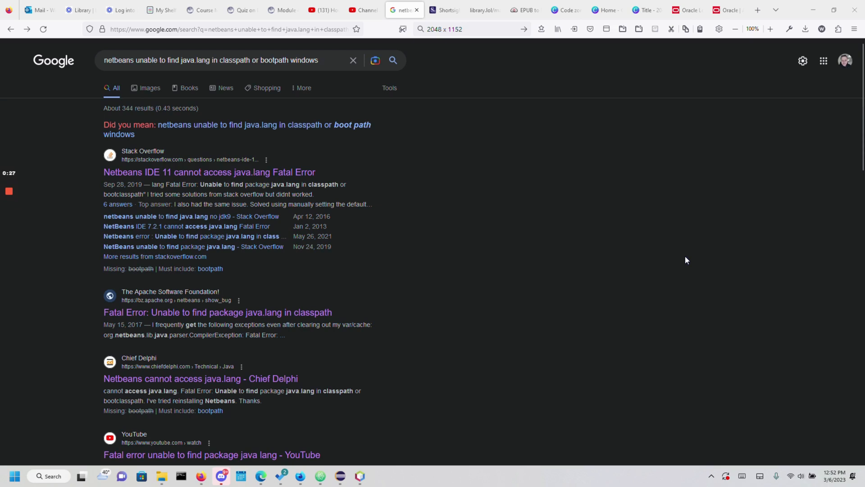
{"action": "mouse_move", "coordinate": [662, 200]}
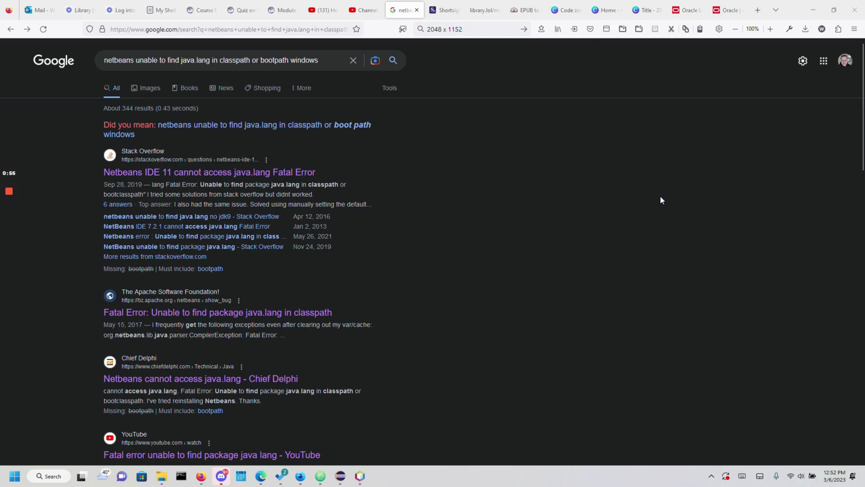
{"action": "mouse_move", "coordinate": [398, 360]}
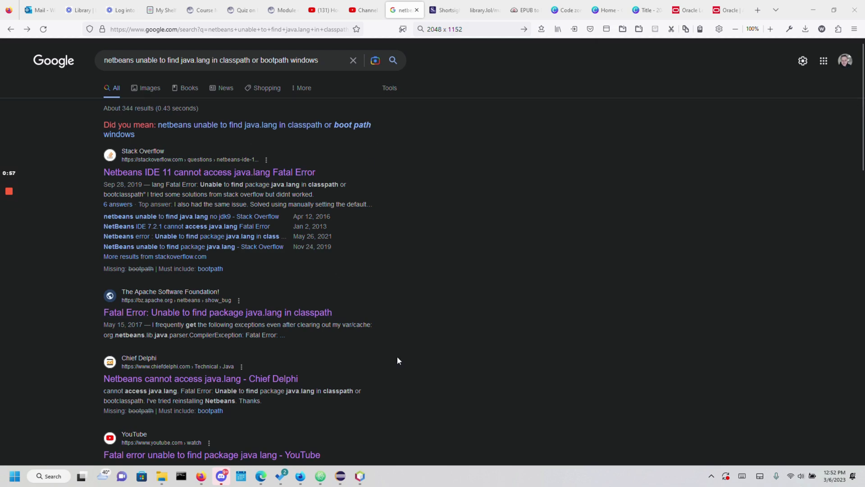
{"action": "mouse_move", "coordinate": [275, 106]}
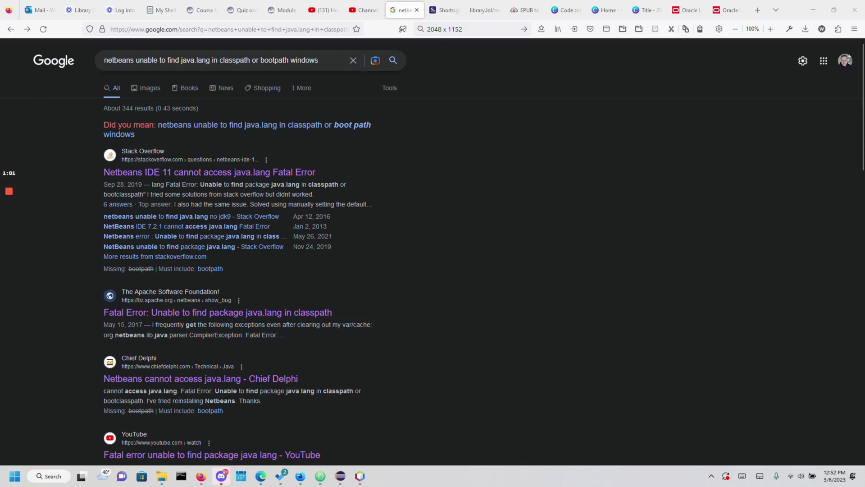
Select the full NetBeans java.lang classpath error query in the Google search box.
{"action": "double_click", "coordinate": [220, 60]}
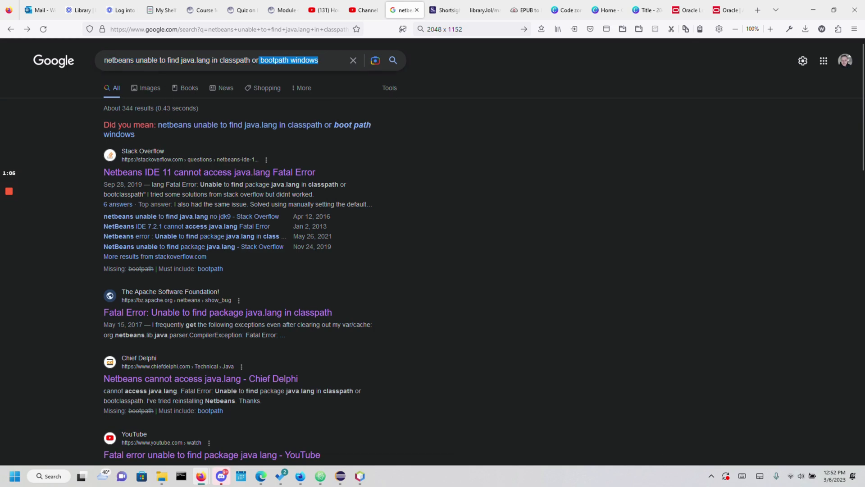
{"action": "triple_click", "coordinate": [210, 60]}
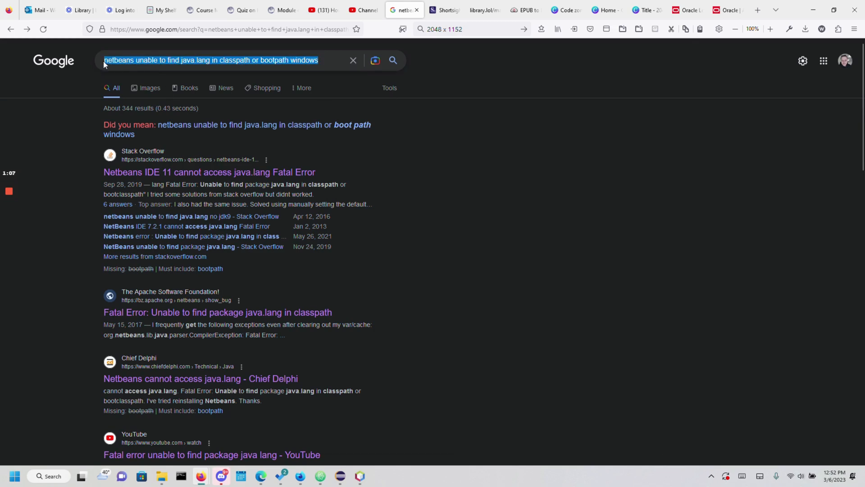
{"action": "mouse_move", "coordinate": [101, 67]}
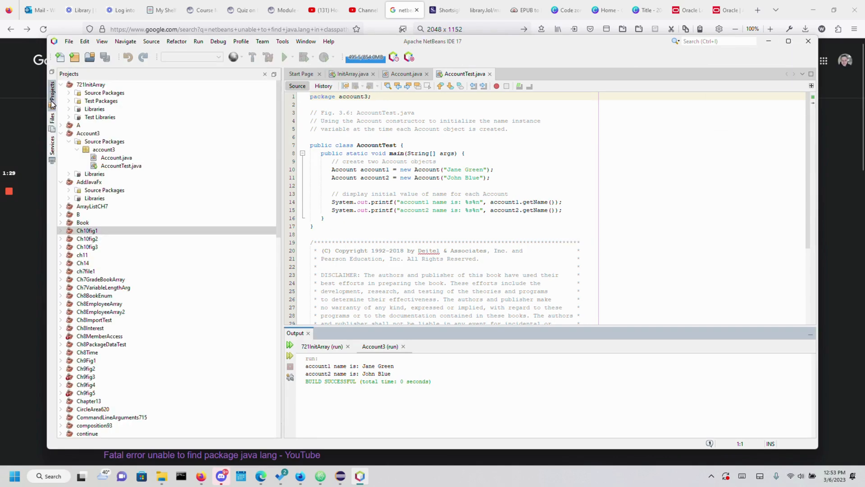
{"action": "mouse_move", "coordinate": [79, 77]}
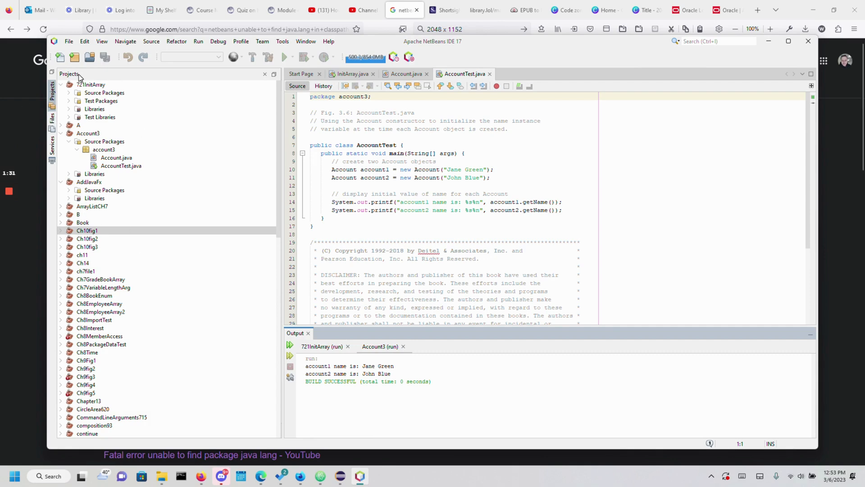
Switch the side panel from Files to Navigator, listing AccountTest's constructor and main method.
{"action": "left_click", "coordinate": [52, 121]}
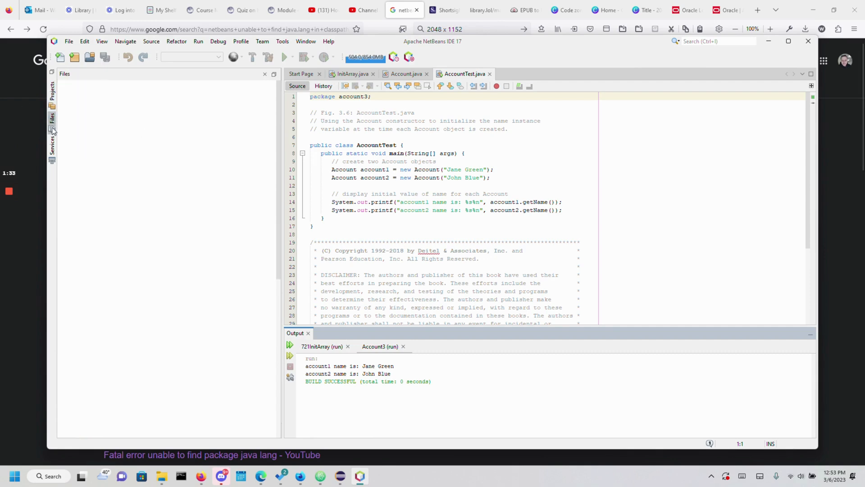
{"action": "left_click", "coordinate": [52, 145]}
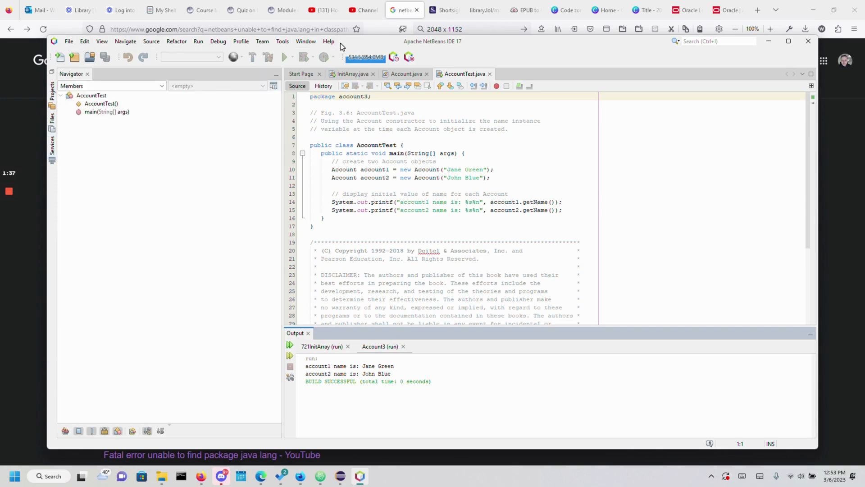
{"action": "mouse_move", "coordinate": [197, 41]}
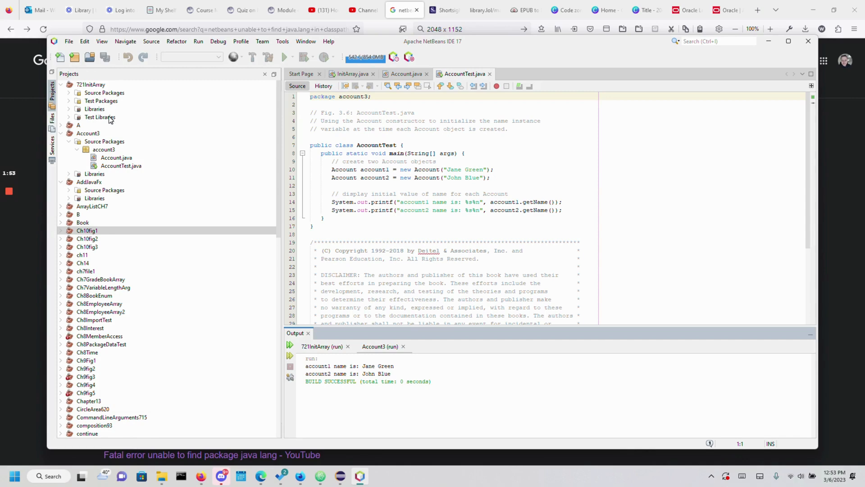
{"action": "left_click", "coordinate": [52, 128]}
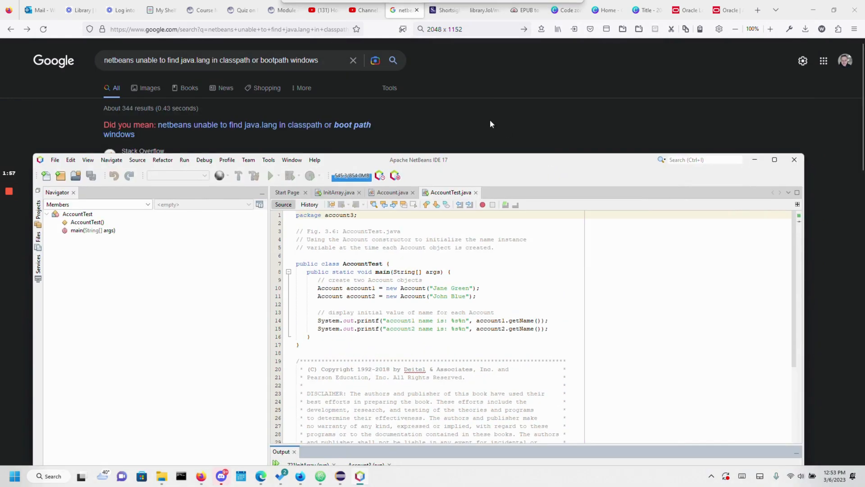
Refocus the Google search box holding the NetBeans java.lang classpath query.
{"action": "left_click", "coordinate": [226, 59]}
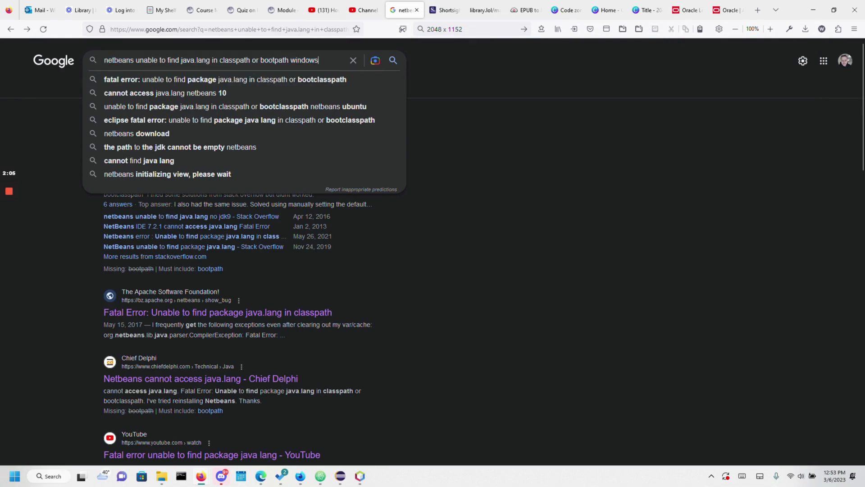
{"action": "mouse_move", "coordinate": [342, 445]}
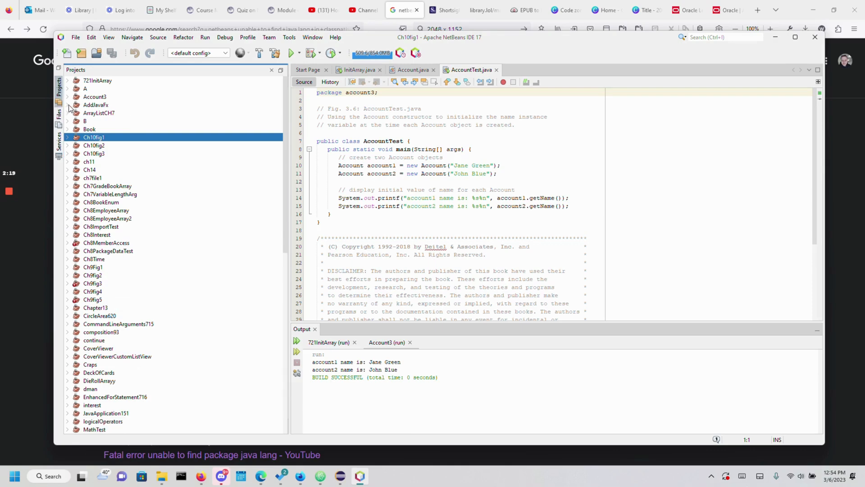
{"action": "mouse_move", "coordinate": [168, 140]}
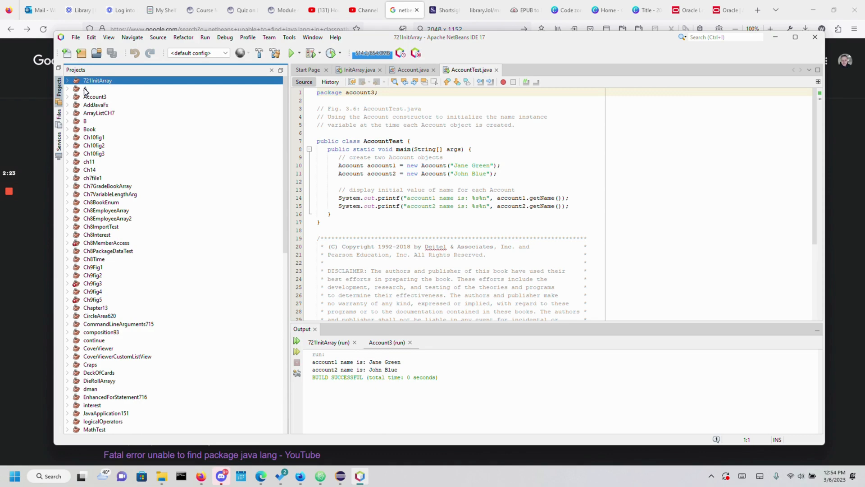
Expand project A and 721InitArray to reach and open InitArray.java.
{"action": "left_click", "coordinate": [85, 89]}
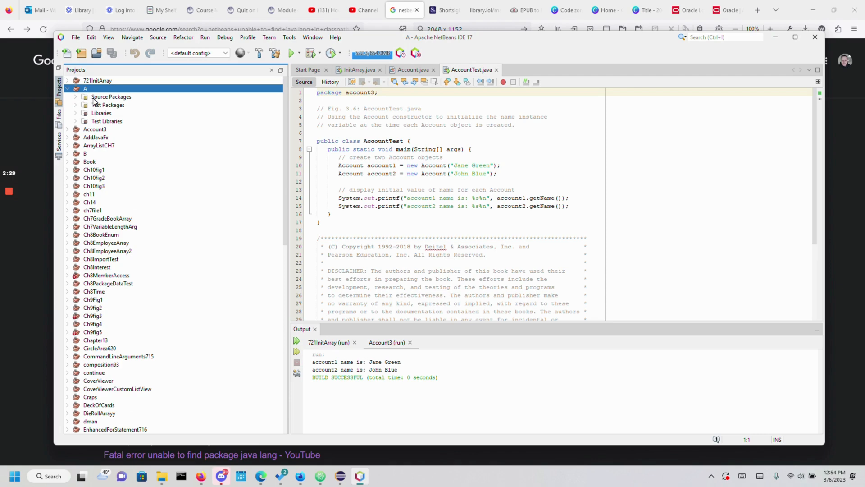
{"action": "left_click", "coordinate": [98, 80]}
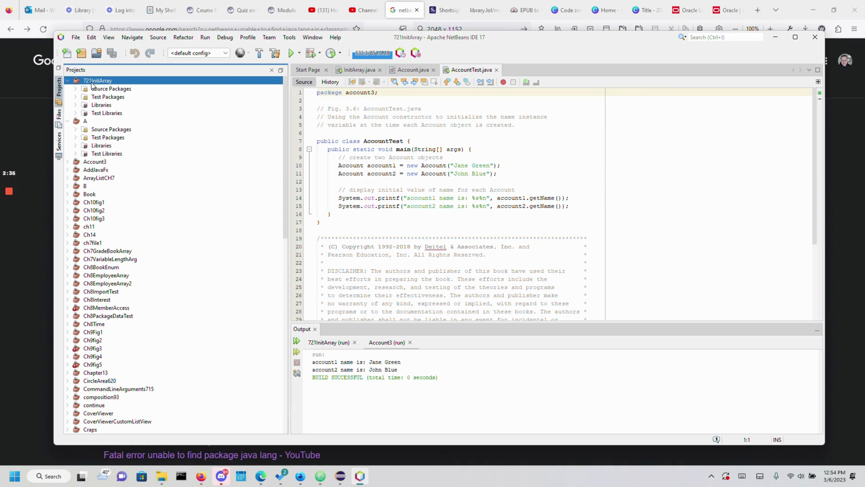
{"action": "left_click", "coordinate": [76, 88]}
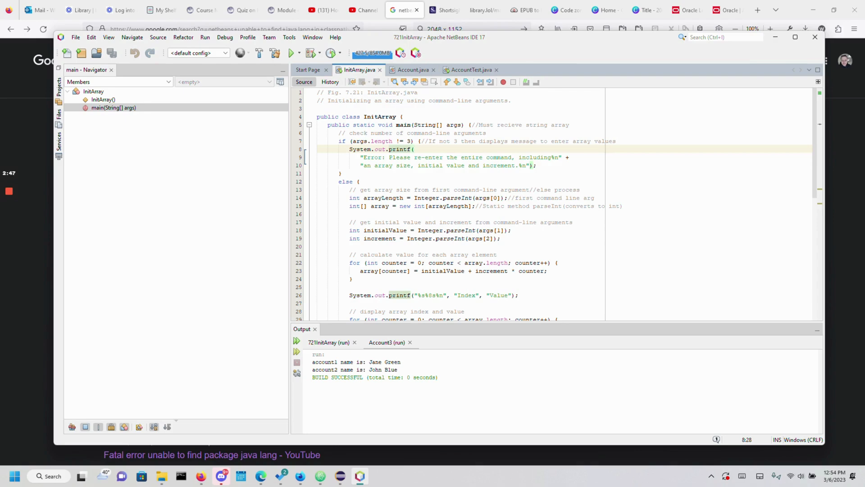
{"action": "double_click", "coordinate": [379, 116]}
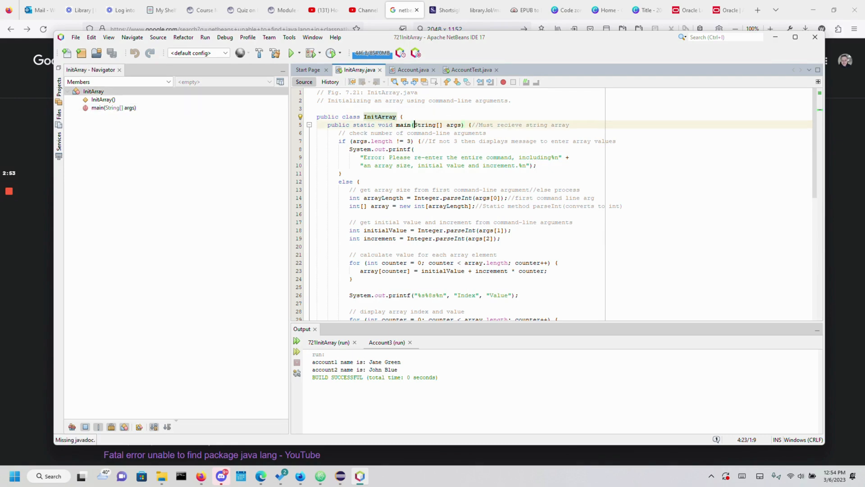
{"action": "double_click", "coordinate": [425, 124]}
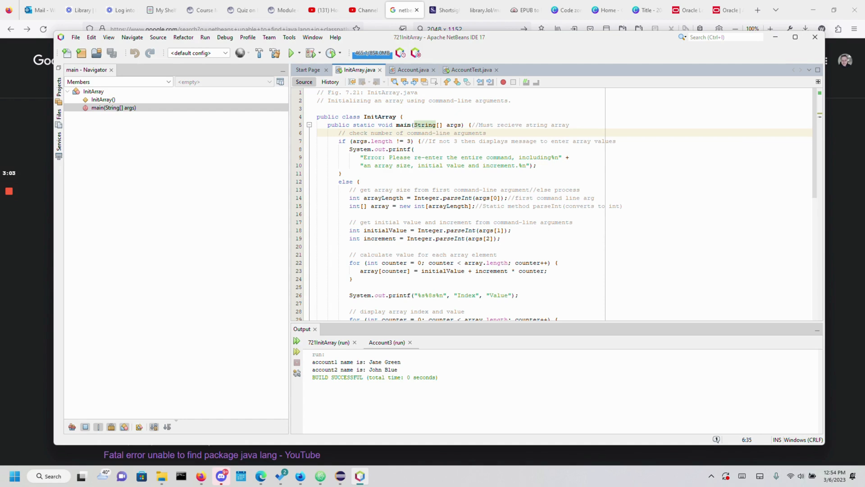
{"action": "mouse_move", "coordinate": [557, 54]}
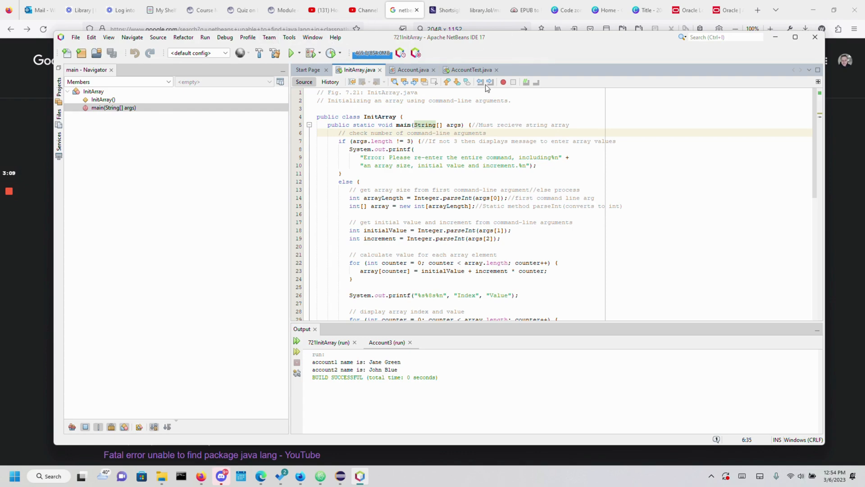
Show the Tools menu containing Java Platforms over the InitArray.java source.
{"action": "left_click", "coordinate": [288, 37]}
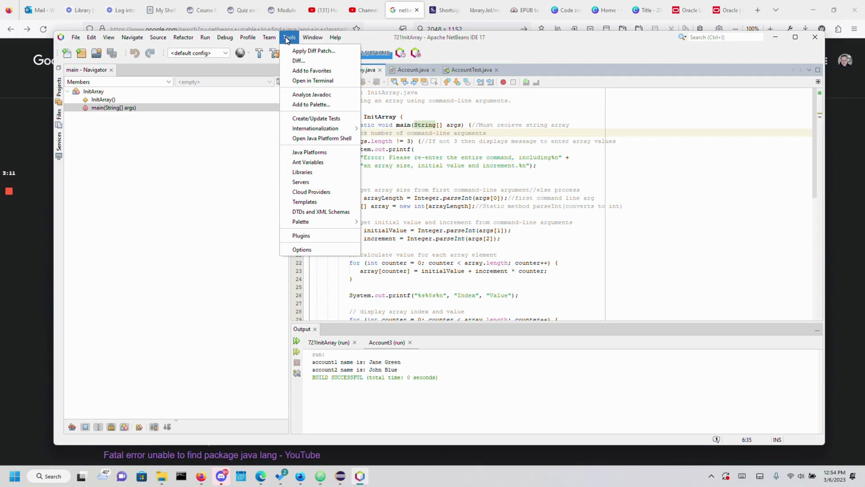
{"action": "mouse_move", "coordinate": [322, 104]}
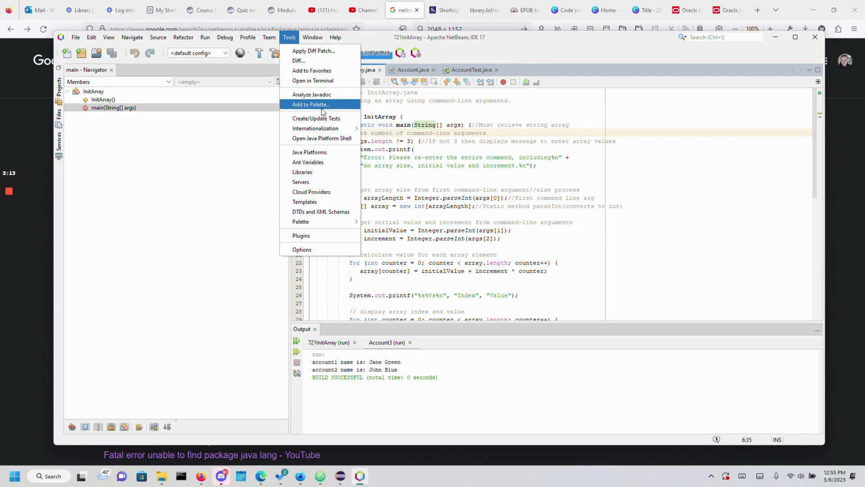
{"action": "mouse_move", "coordinate": [309, 152]}
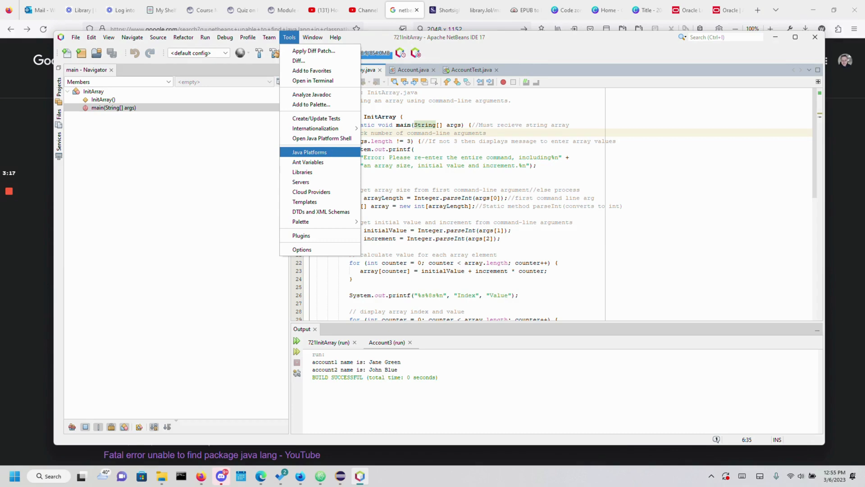
Inspect JDK 1.8, JDK 18, JDK 19 and default JDK 19 in Java Platform Manager, then close it.
{"action": "left_click", "coordinate": [309, 152]}
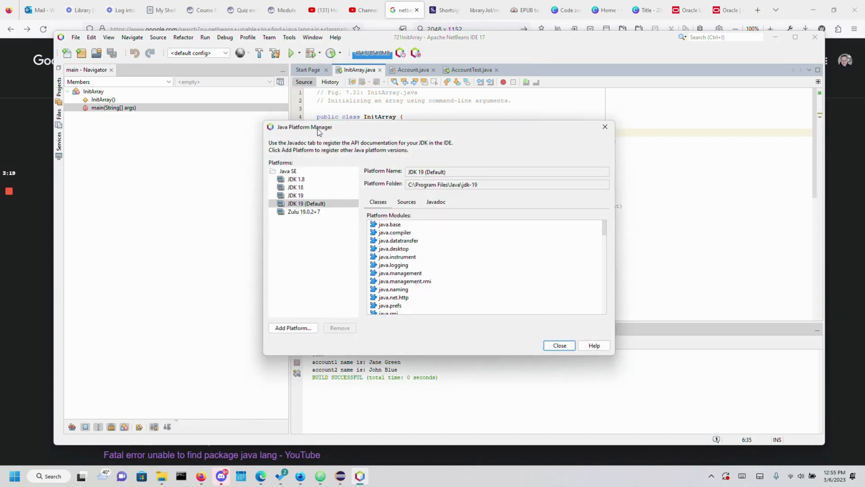
{"action": "mouse_move", "coordinate": [419, 136]}
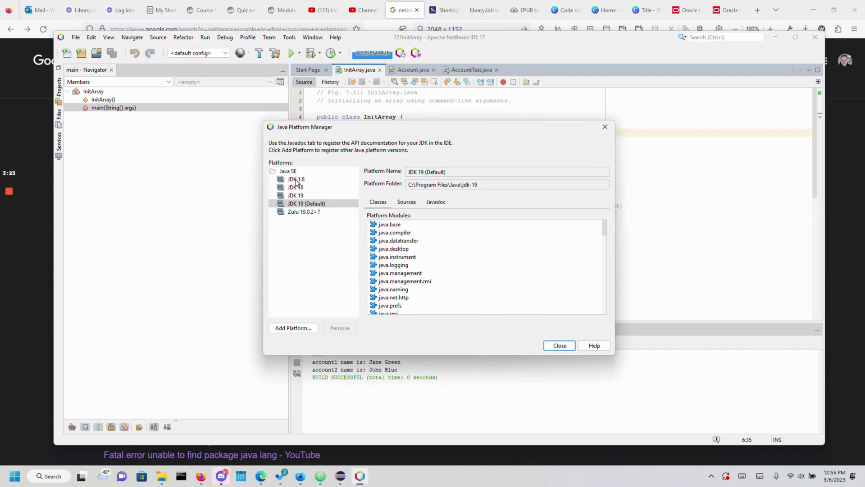
{"action": "left_click", "coordinate": [307, 204]}
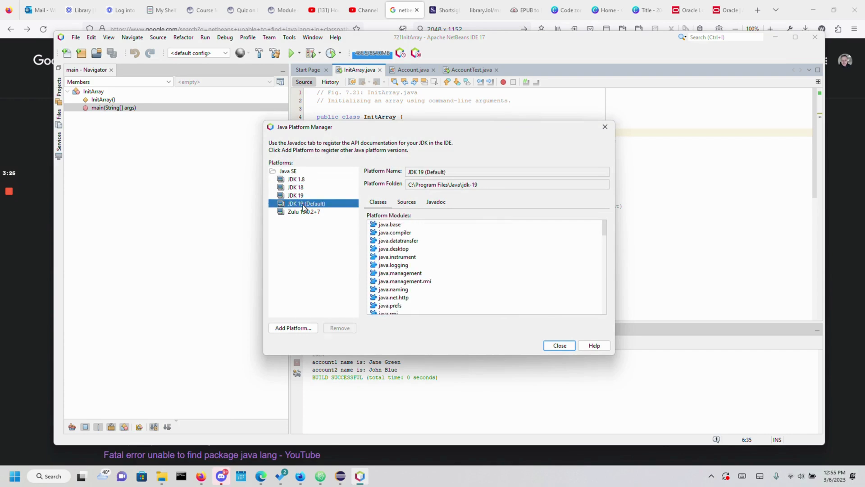
{"action": "left_click", "coordinate": [296, 178]}
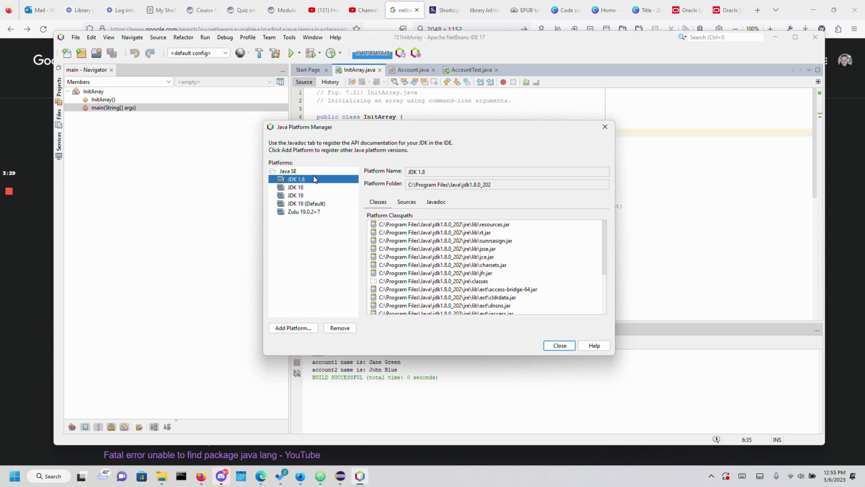
{"action": "mouse_move", "coordinate": [311, 184]}
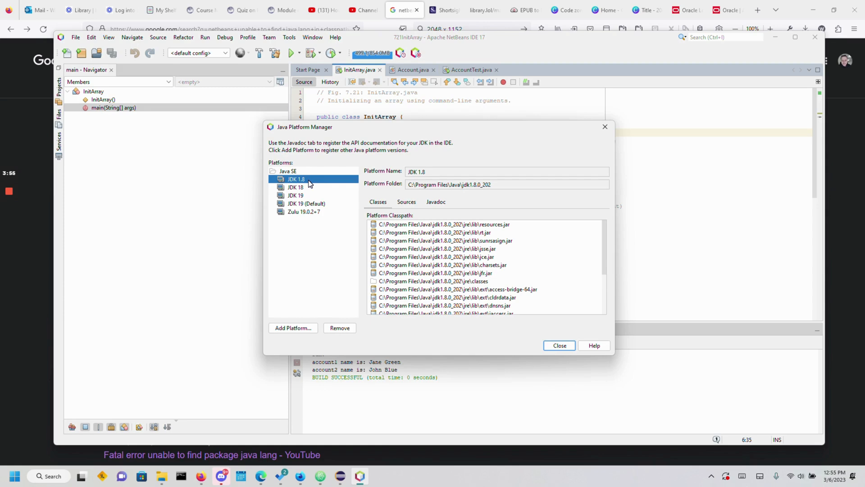
{"action": "mouse_move", "coordinate": [308, 257]}
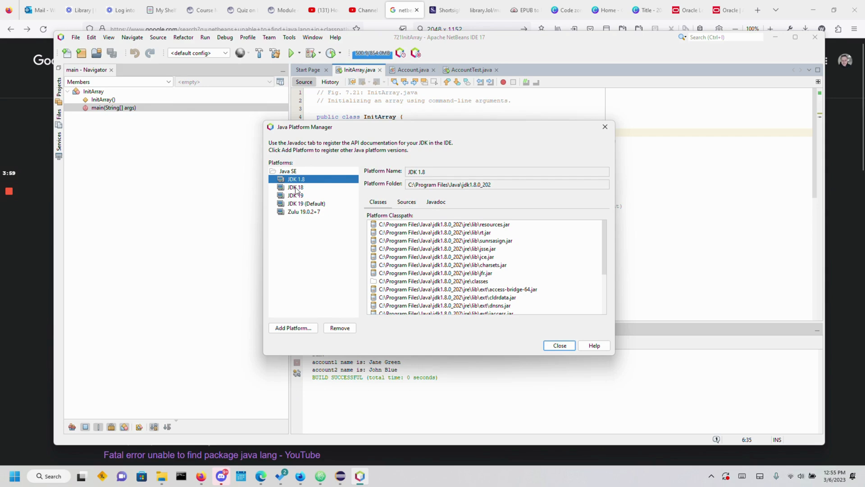
{"action": "left_click", "coordinate": [295, 187]}
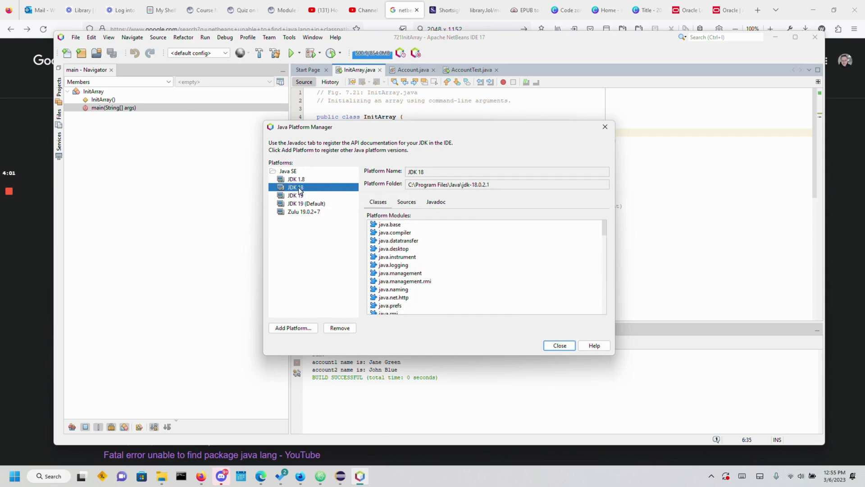
{"action": "left_click", "coordinate": [307, 203]}
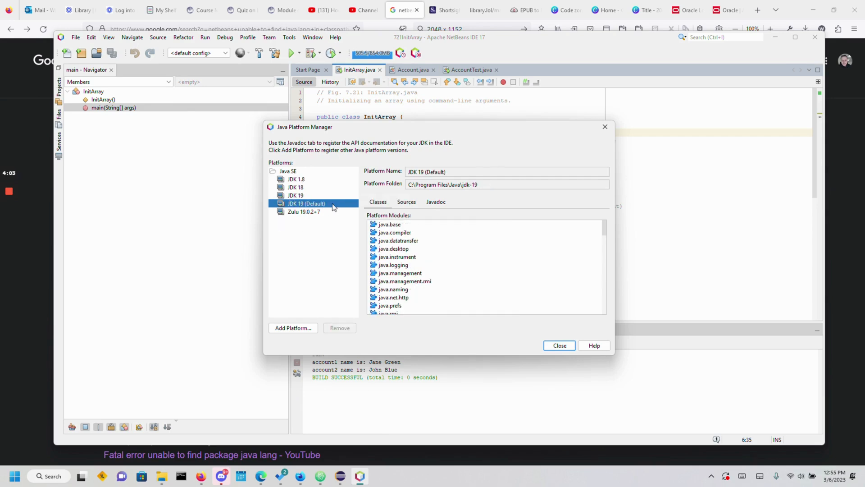
{"action": "left_click", "coordinate": [295, 195]}
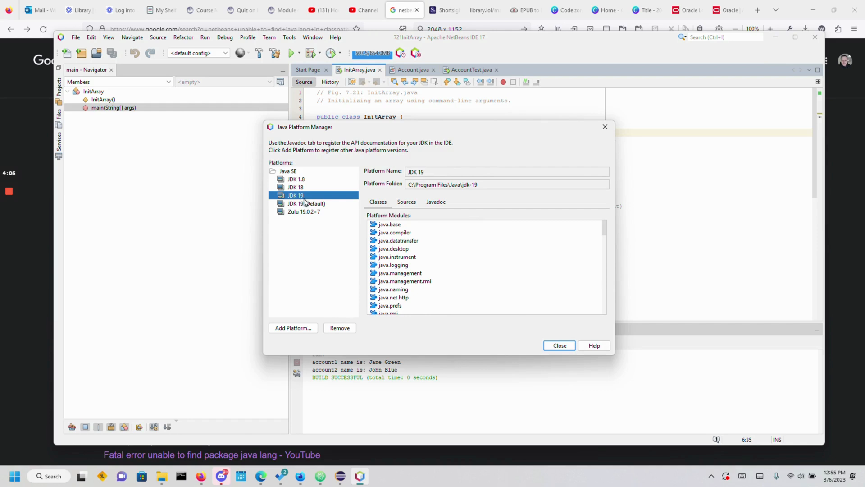
{"action": "left_click", "coordinate": [307, 203]}
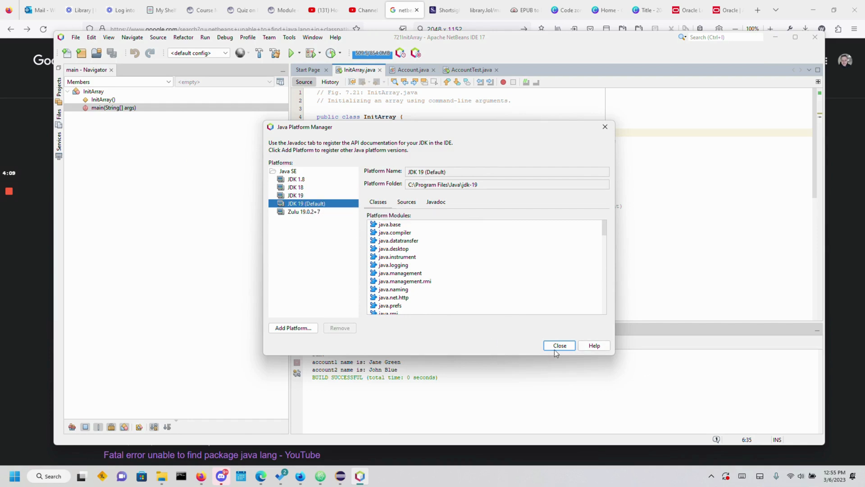
{"action": "left_click", "coordinate": [558, 344]}
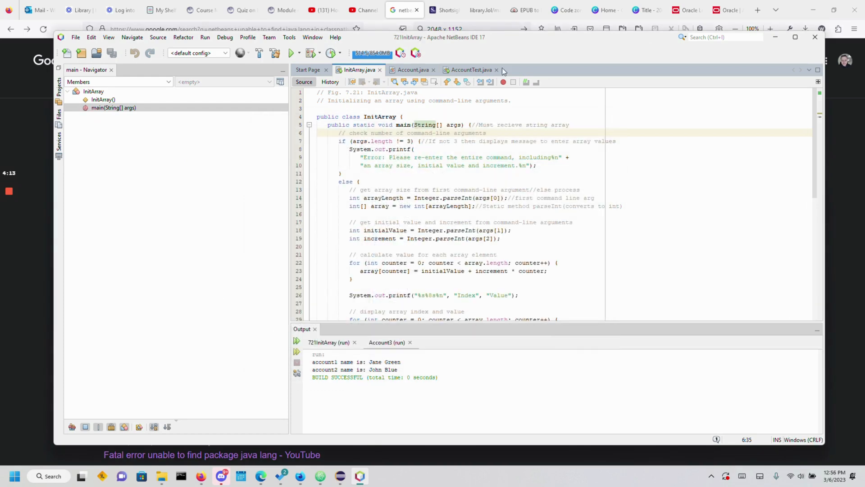
Reopen Tools > Java Platforms and launch Add Platform with Java Standard Edition selected.
{"action": "left_click", "coordinate": [288, 37]}
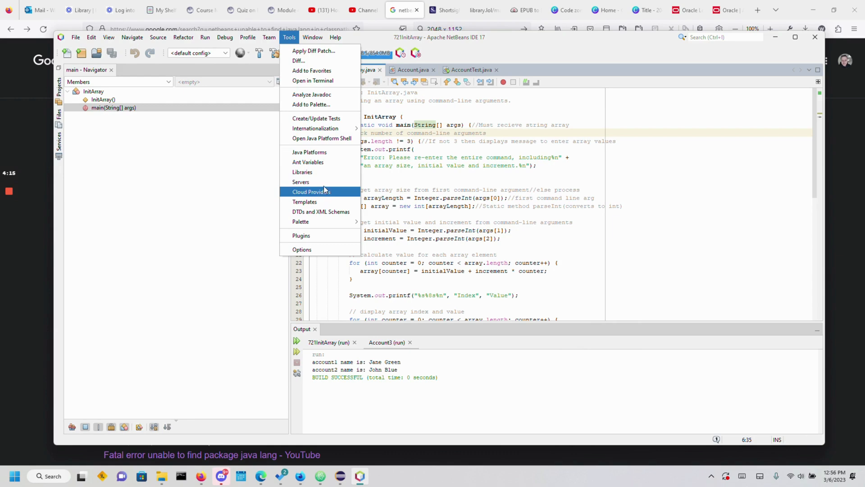
{"action": "left_click", "coordinate": [309, 152]}
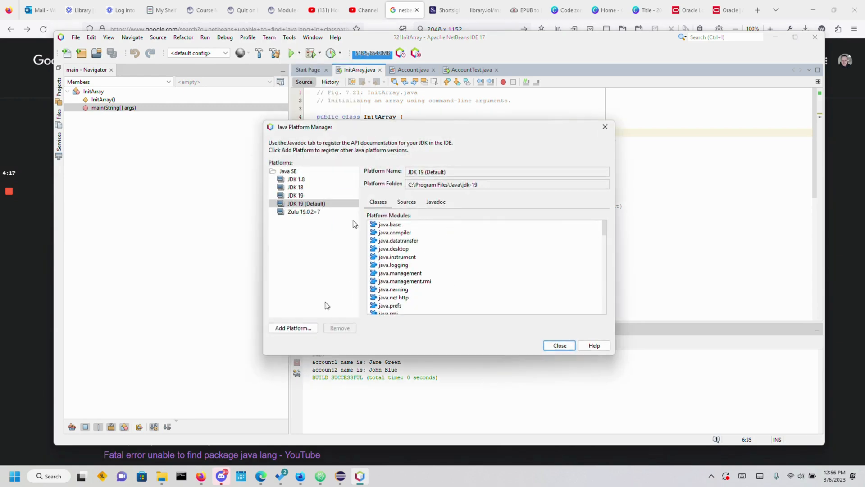
{"action": "mouse_move", "coordinate": [335, 307]}
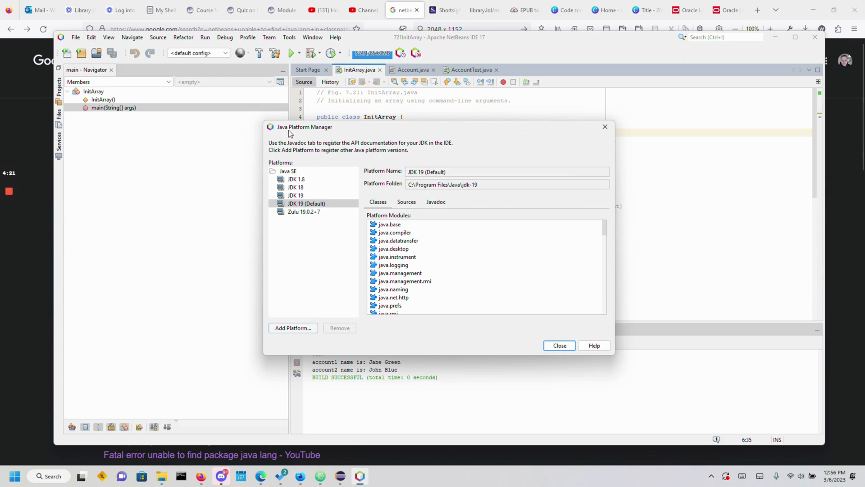
{"action": "left_click", "coordinate": [293, 328]}
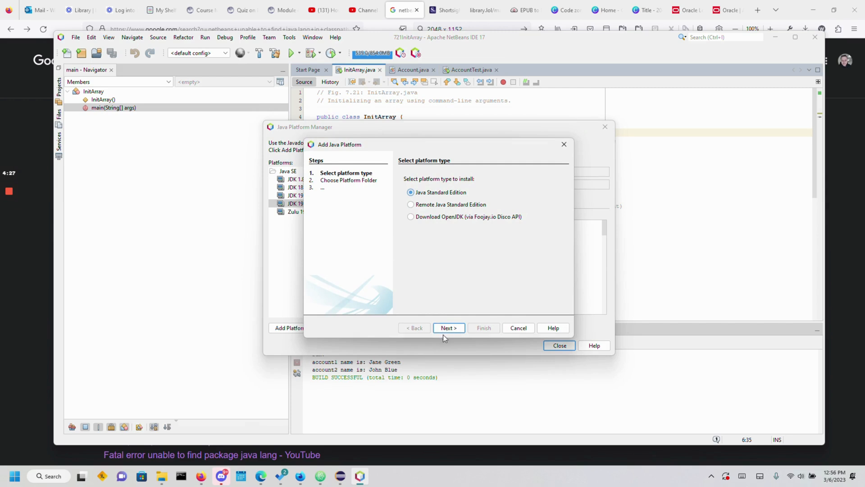
Choose the jdk-18.0.2.1 folder as a Java SE platform, hitting the 'name already used' warning.
{"action": "left_click", "coordinate": [449, 327]}
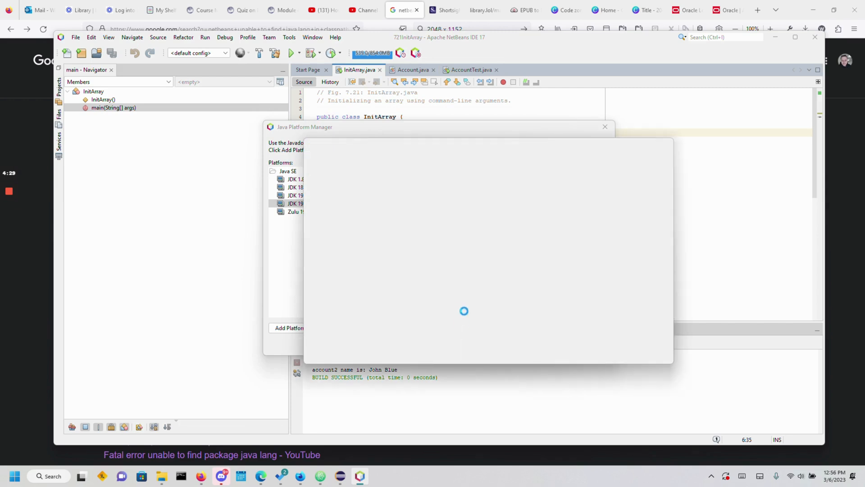
{"action": "left_click", "coordinate": [288, 328]}
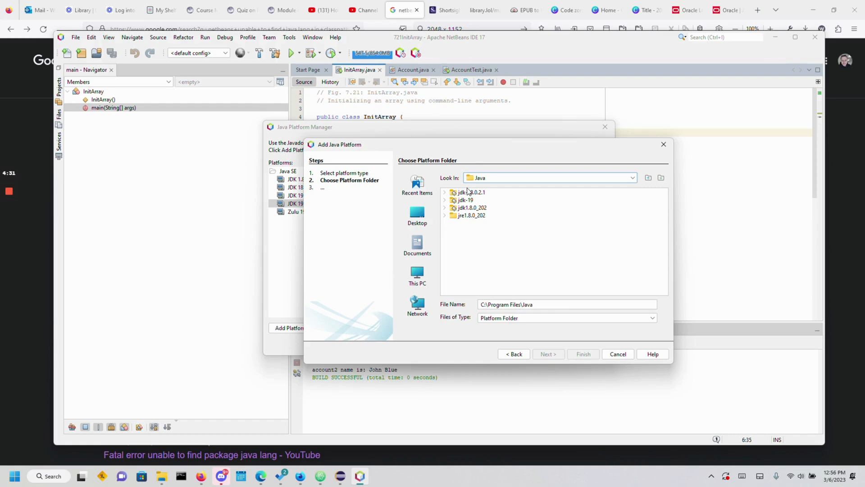
{"action": "left_click", "coordinate": [472, 192]}
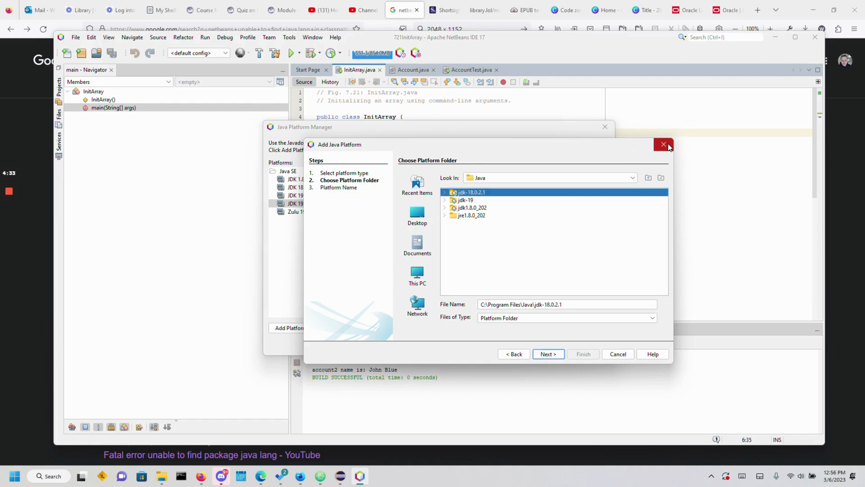
{"action": "mouse_move", "coordinate": [664, 150]}
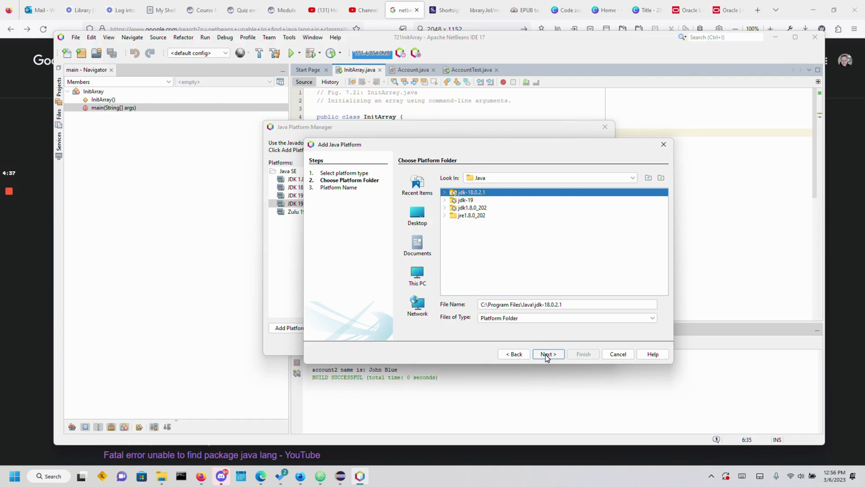
{"action": "left_click", "coordinate": [547, 353]}
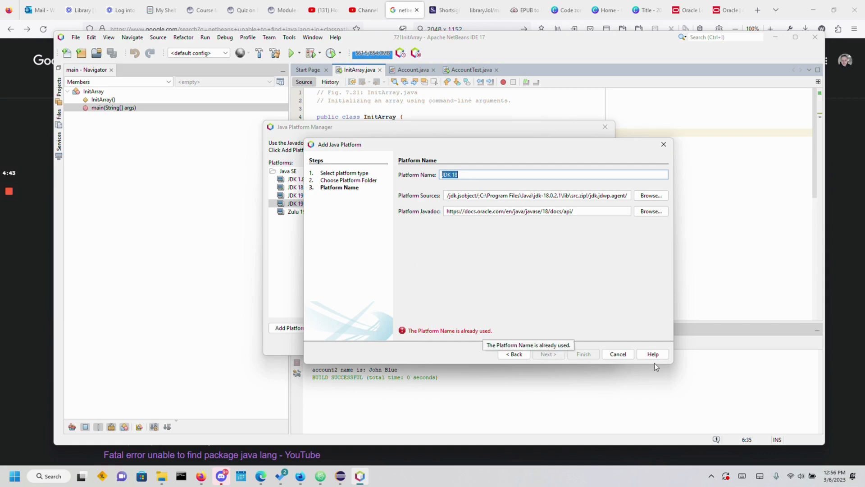
{"action": "mouse_move", "coordinate": [442, 346]}
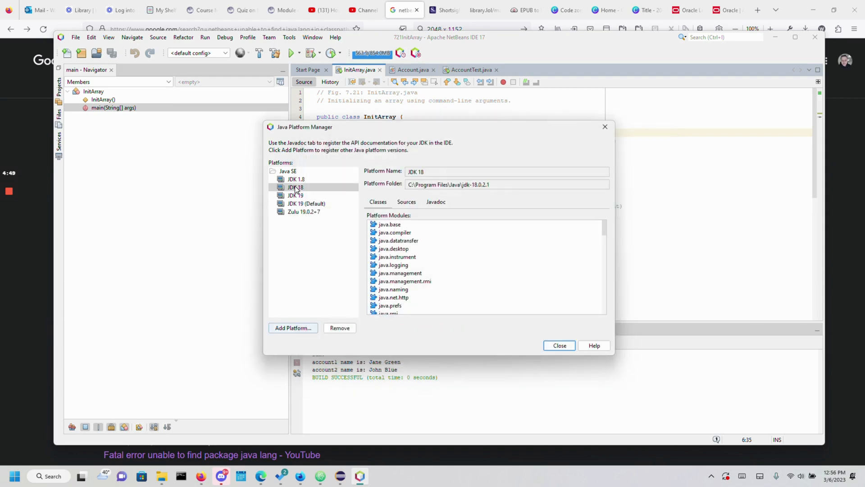
Check JDK 18 and default JDK 19 details, then restart the Add Java Platform wizard.
{"action": "left_click", "coordinate": [295, 187]}
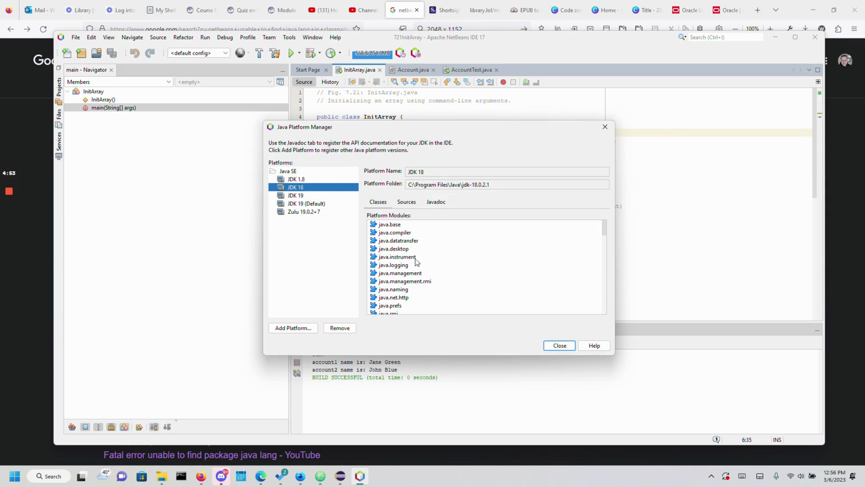
{"action": "left_click", "coordinate": [306, 204]}
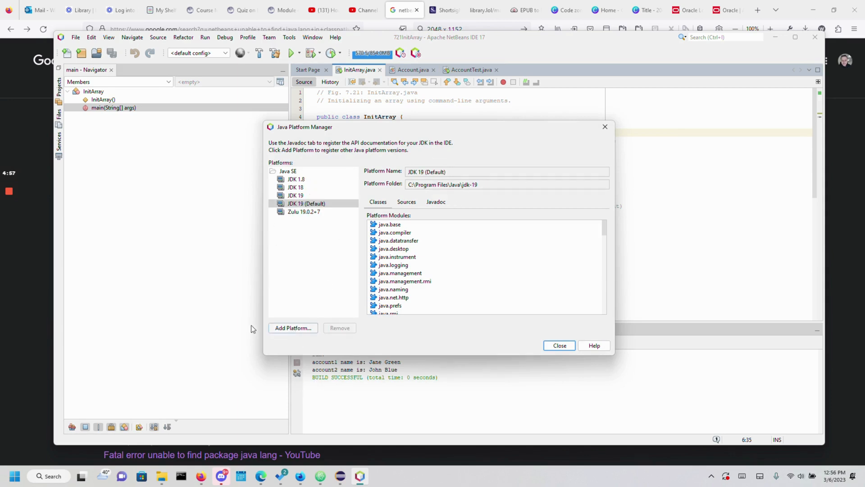
{"action": "left_click", "coordinate": [292, 328]}
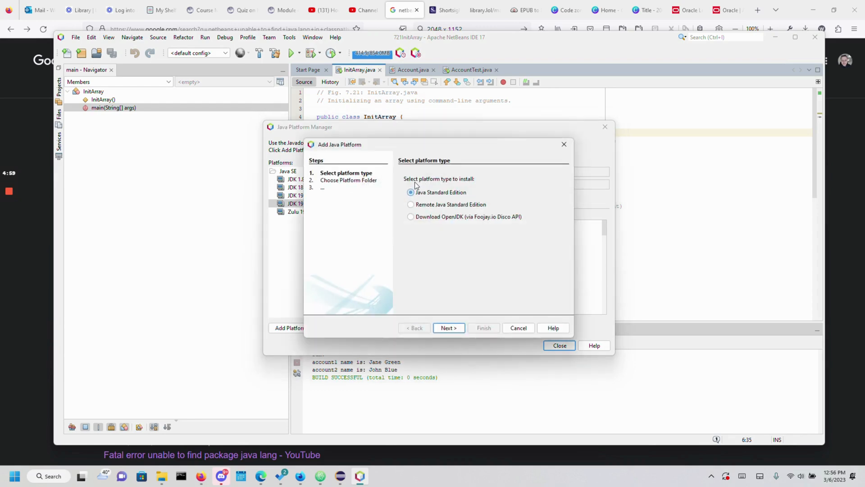
Try the Download OpenJDK (Foojay.io Disco API) option, then exit the wizard and platform manager.
{"action": "left_click", "coordinate": [410, 216]}
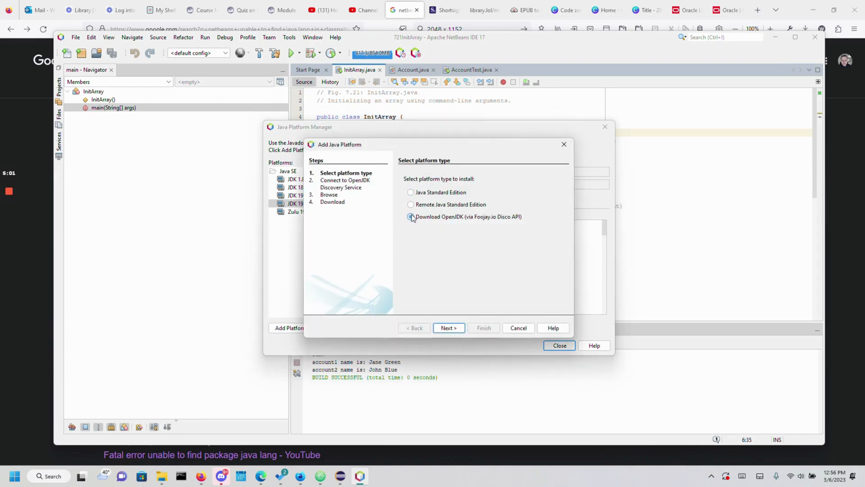
{"action": "left_click", "coordinate": [410, 217]}
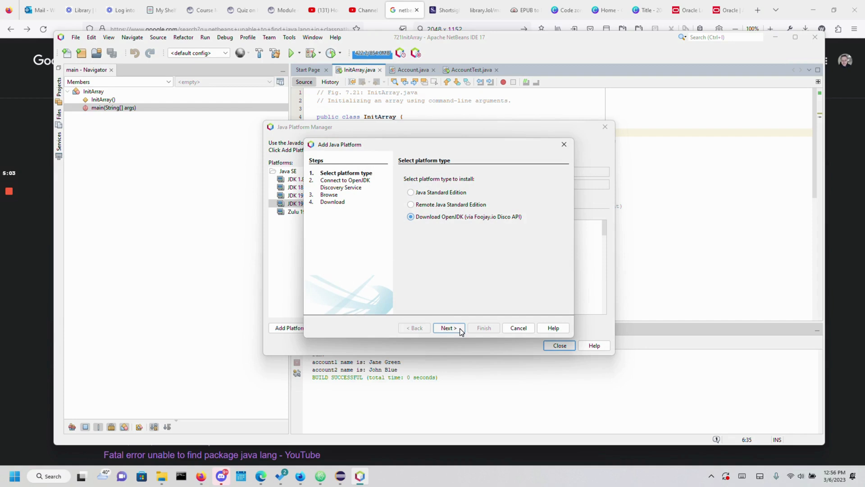
{"action": "left_click", "coordinate": [448, 328]}
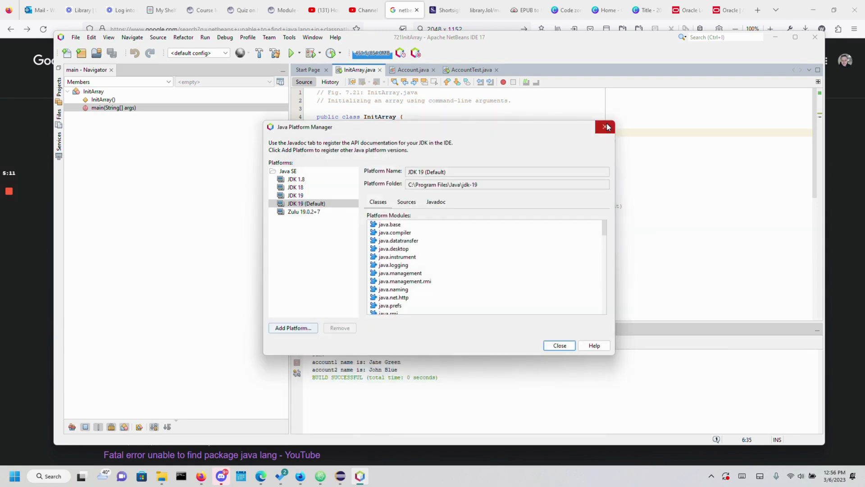
{"action": "left_click", "coordinate": [558, 344]}
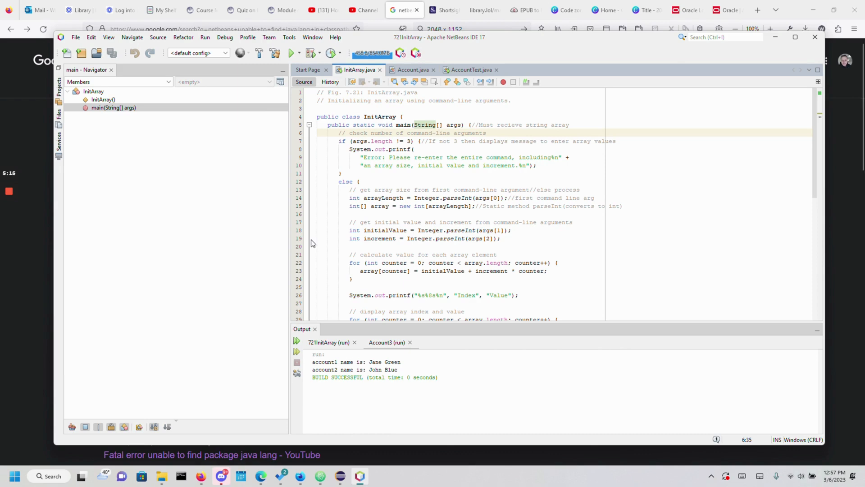
{"action": "mouse_move", "coordinate": [309, 249]}
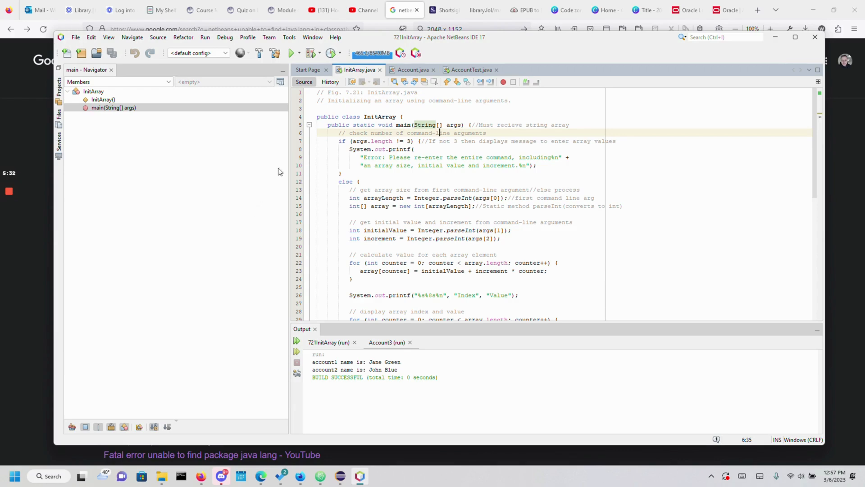
{"action": "mouse_move", "coordinate": [247, 172]}
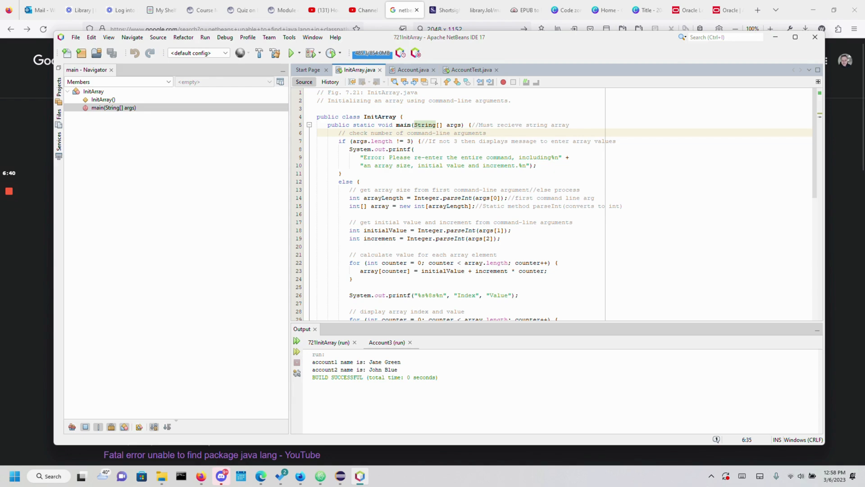
Scroll down through the InitArray.java code after closing the Java Platform Manager.
{"action": "scroll", "scroll_direction": "down", "scroll_amount": 3}
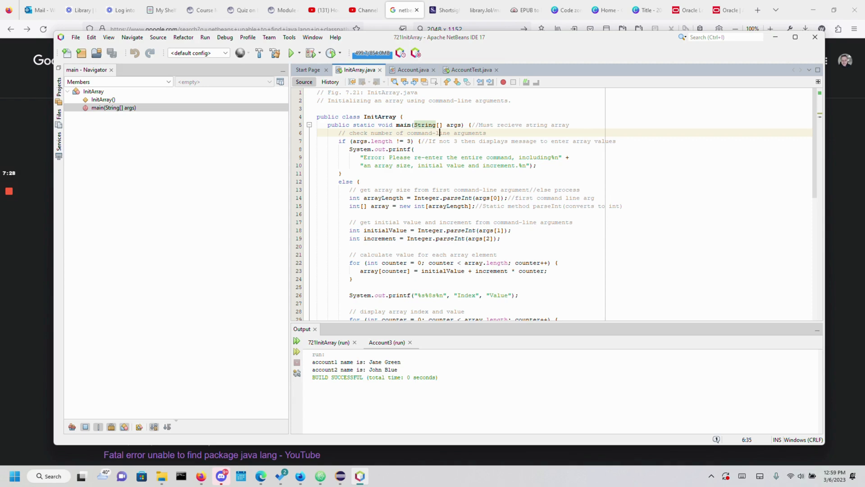
{"action": "mouse_move", "coordinate": [9, 191]}
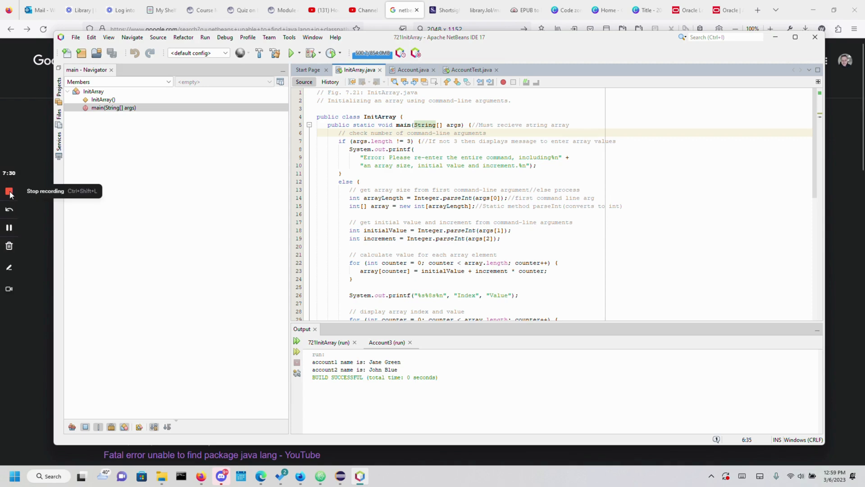